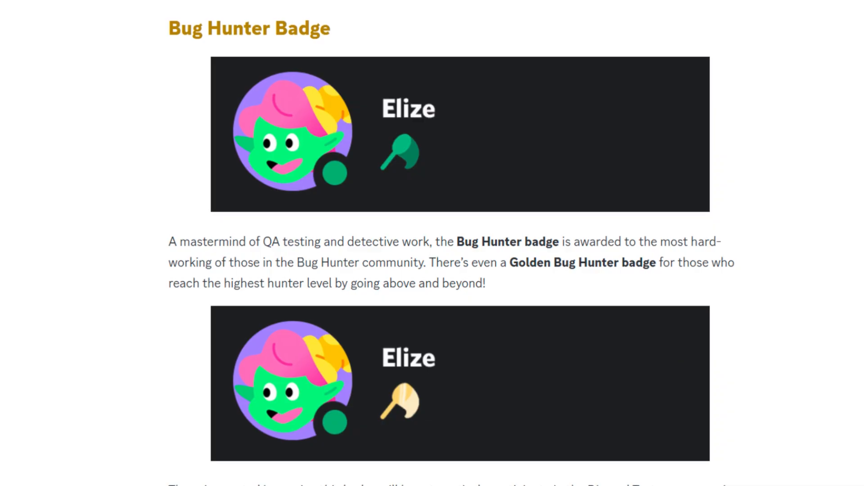
pyautogui.scroll(3)
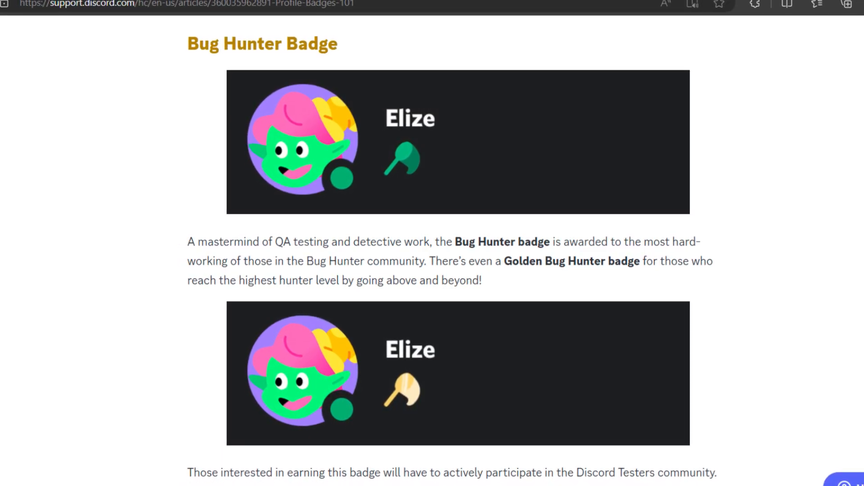
pyautogui.click(407, 160)
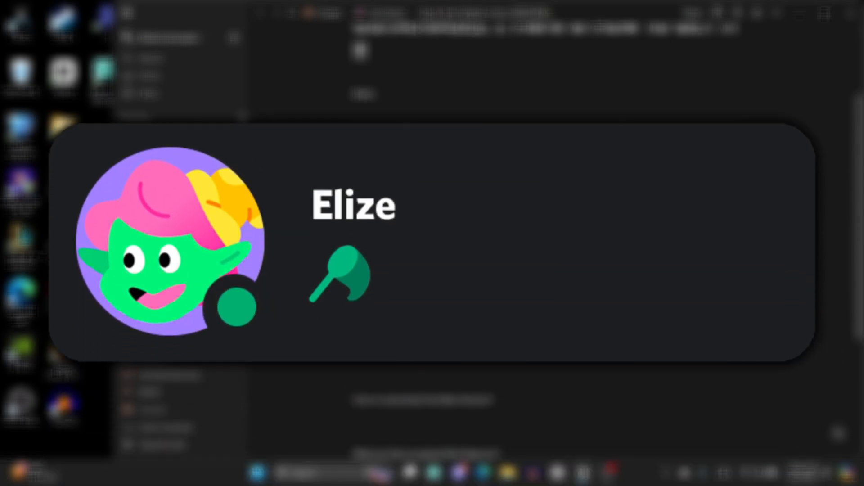